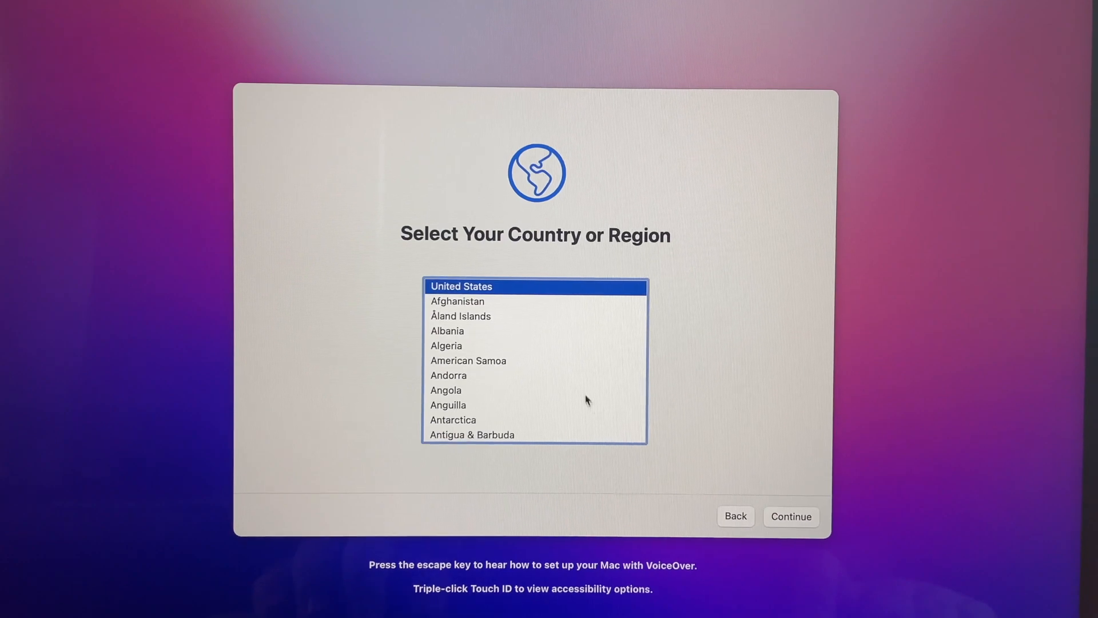
mouse_move(662, 352)
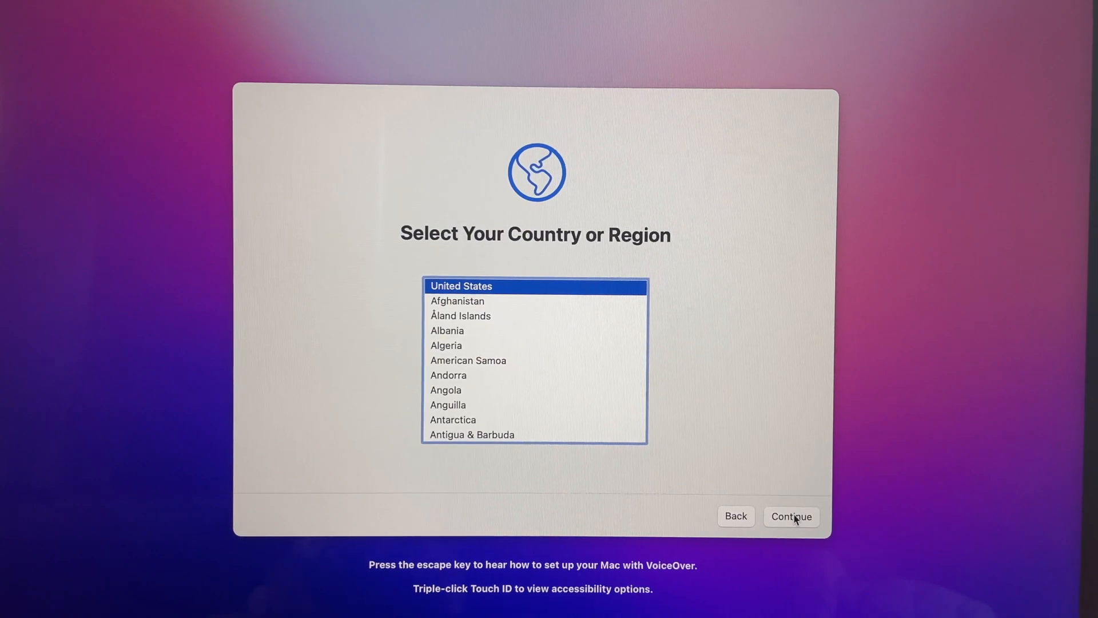
Confirm United States as the country and continue to the Accessibility screen.
click(790, 516)
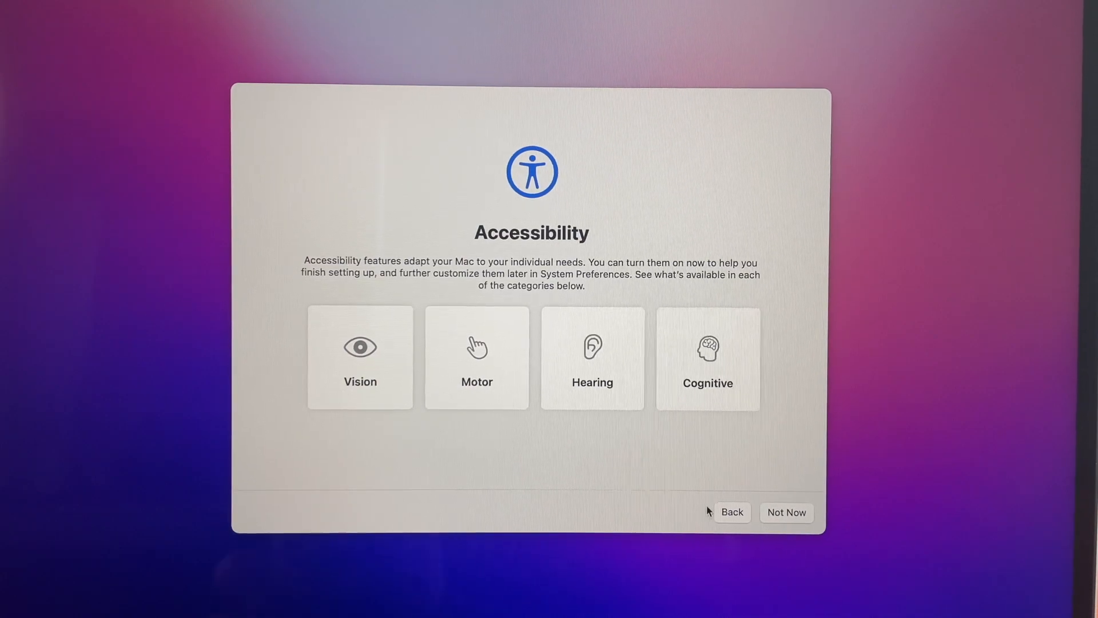
mouse_move(476, 361)
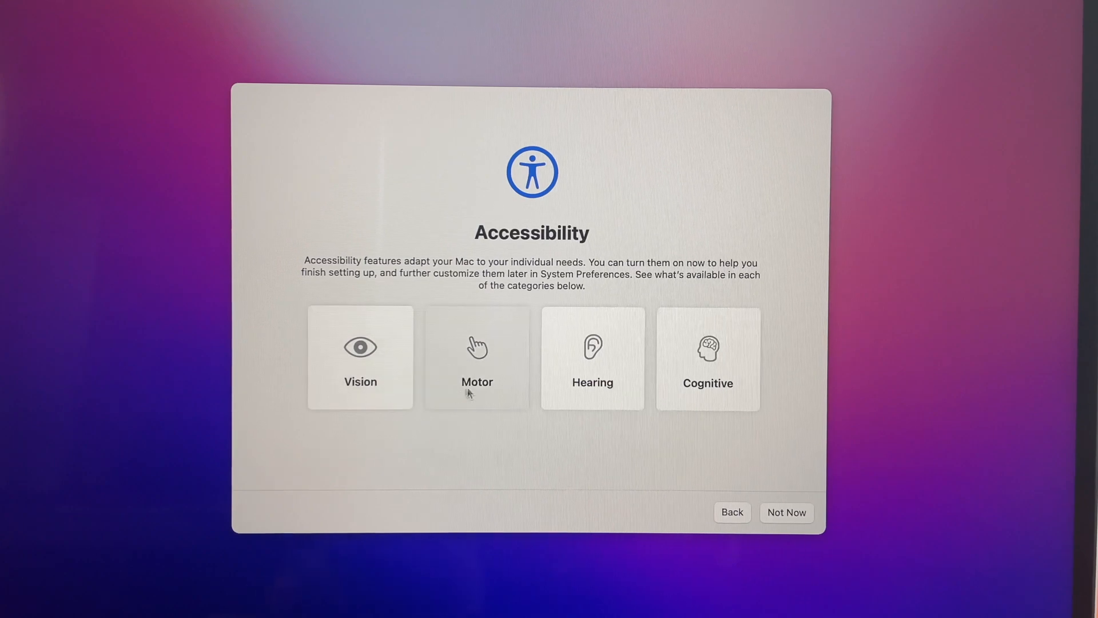
mouse_move(595, 406)
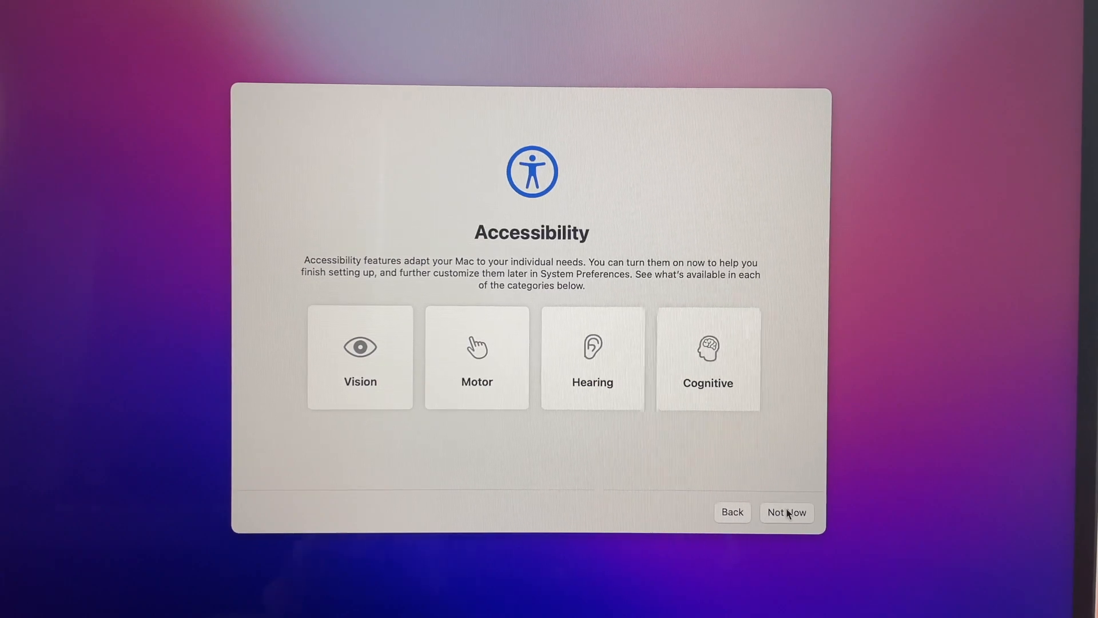
Skip accessibility with Not Now and join the home Wi-Fi network with its password.
click(786, 512)
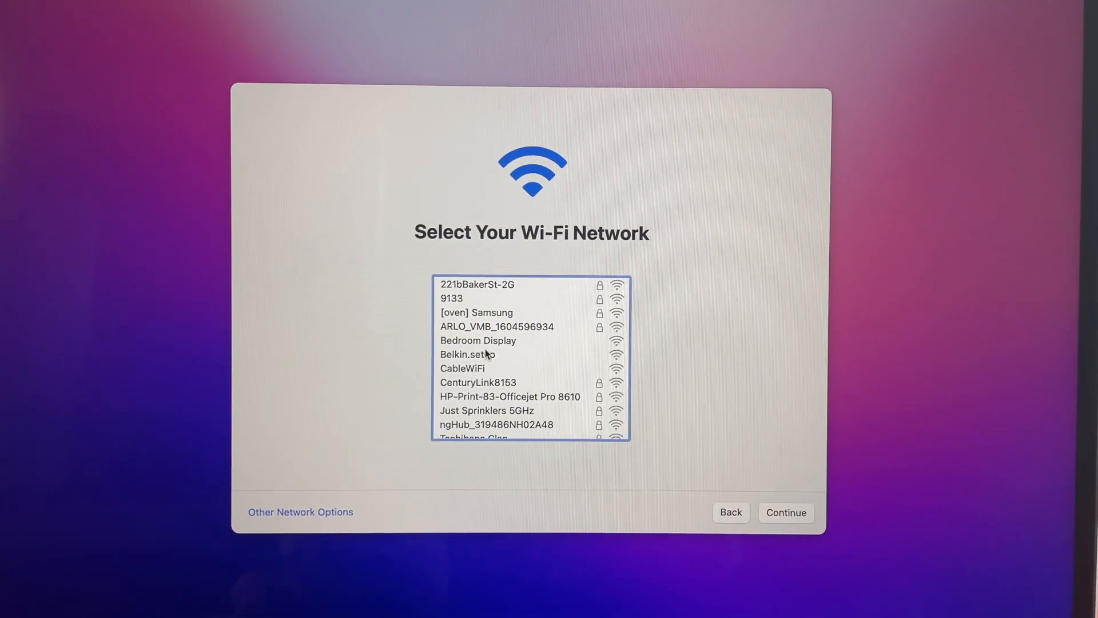
mouse_move(492, 388)
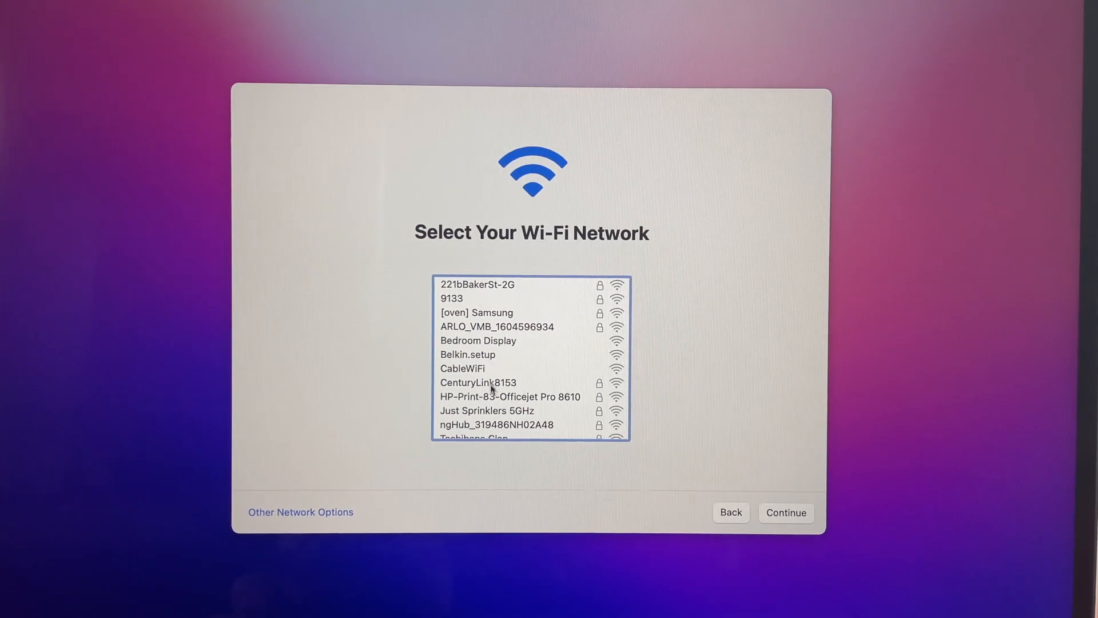
click(479, 308)
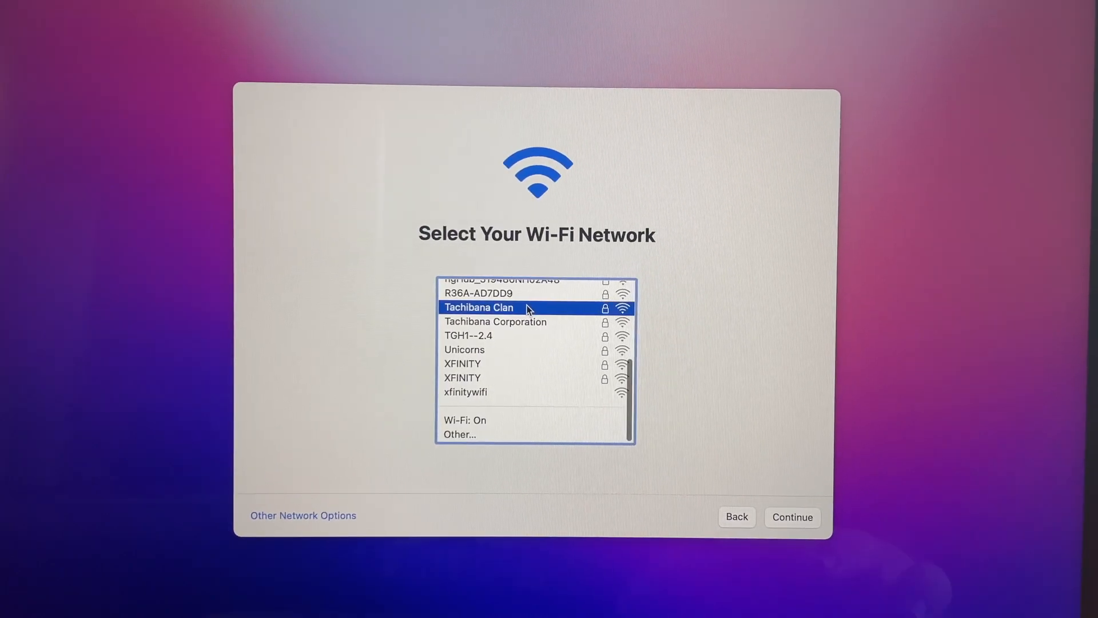
click(478, 306)
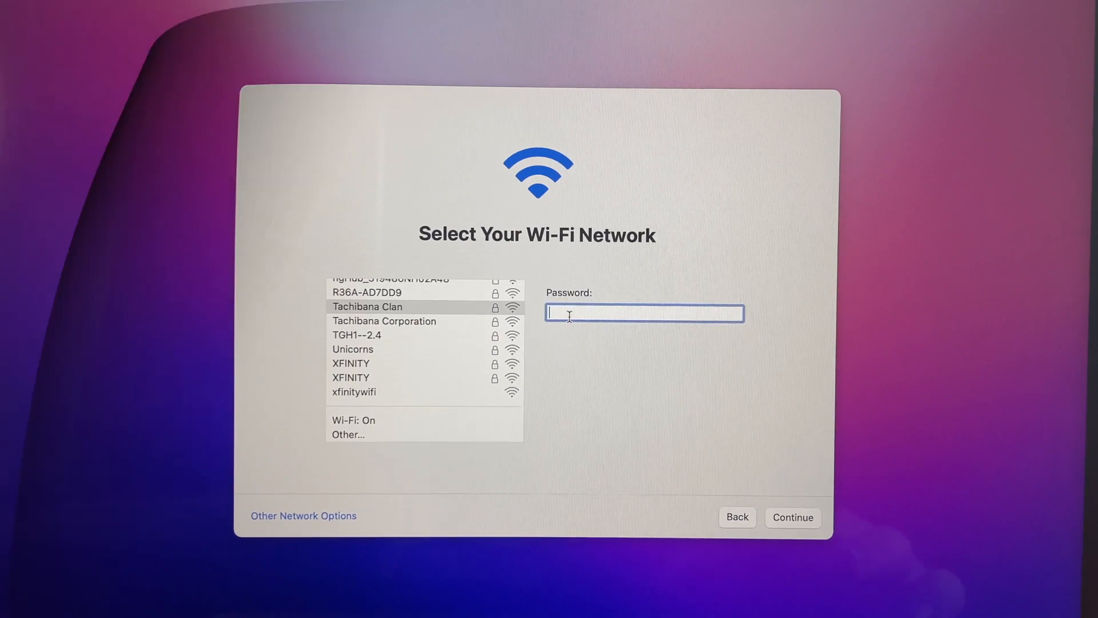
click(792, 517)
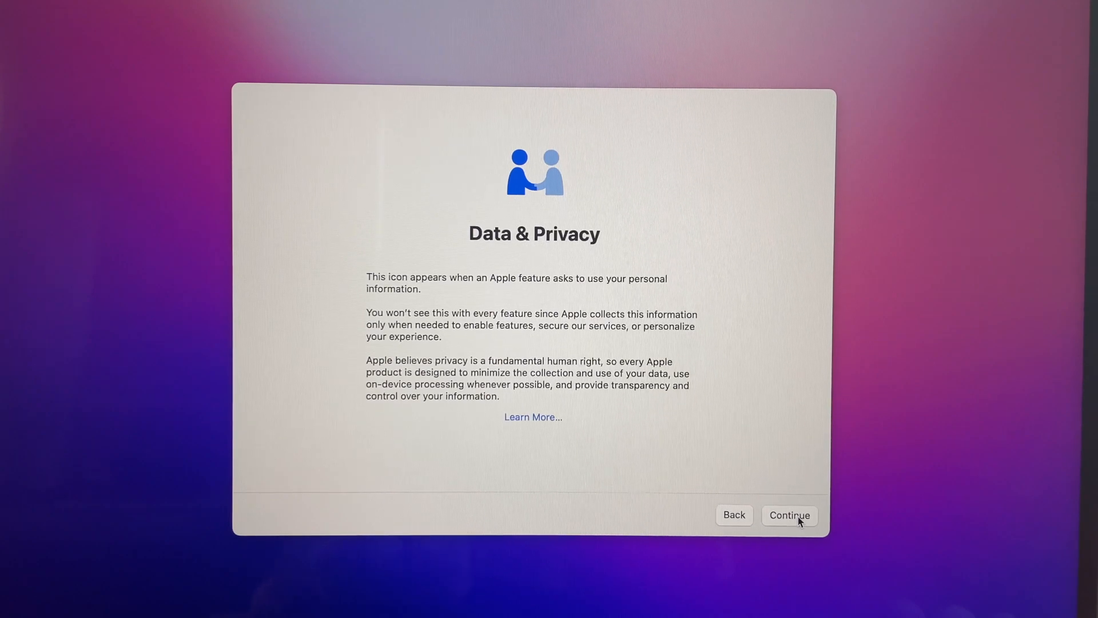
Acknowledge Data & Privacy and decline Migration Assistant with Not Now.
click(788, 515)
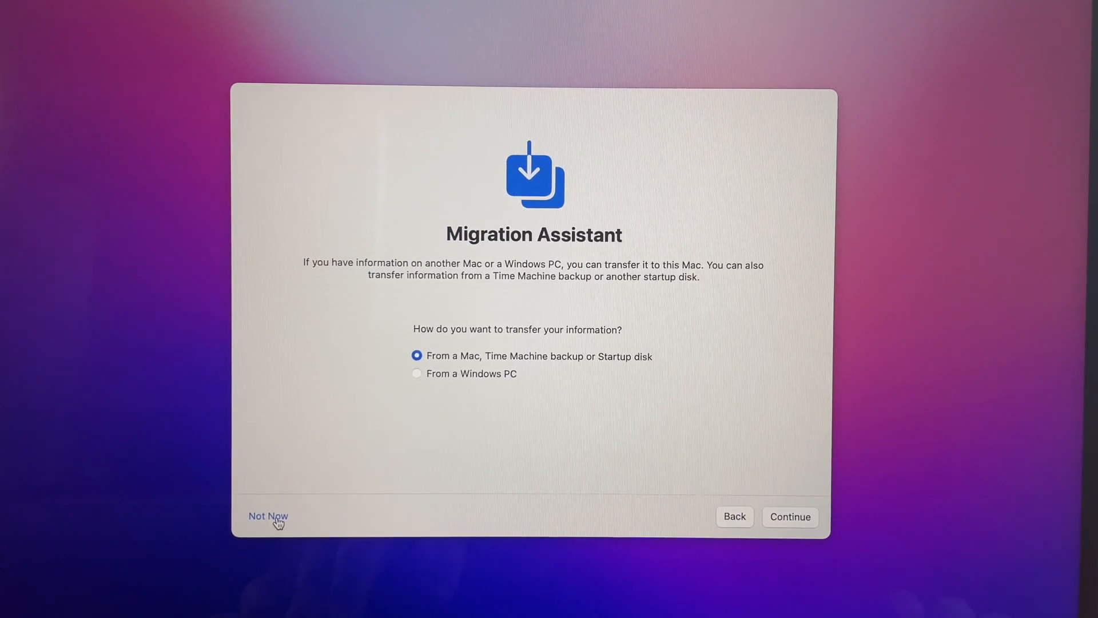
click(268, 516)
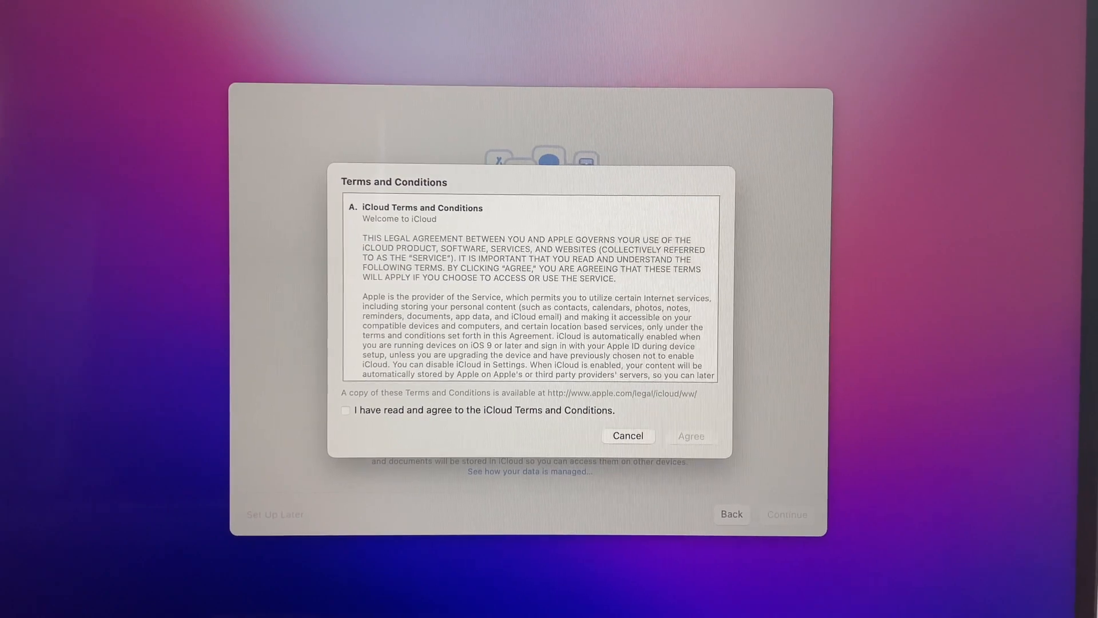
Read through the iCloud terms, tick 'I have read and agree' and accept them.
scroll(down, 3)
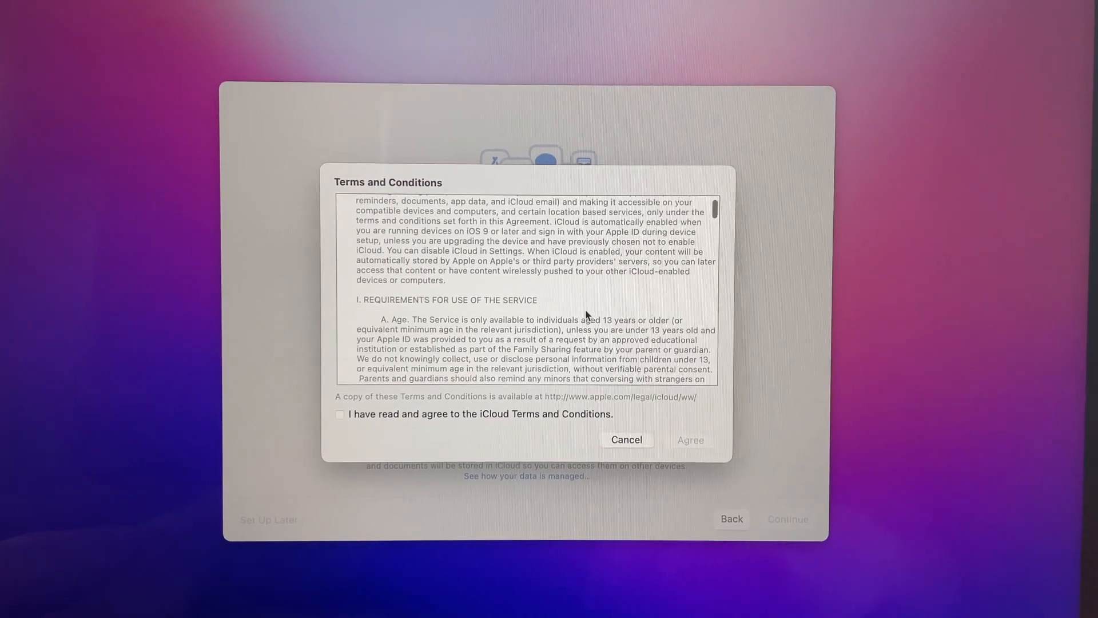
scroll(down, 3)
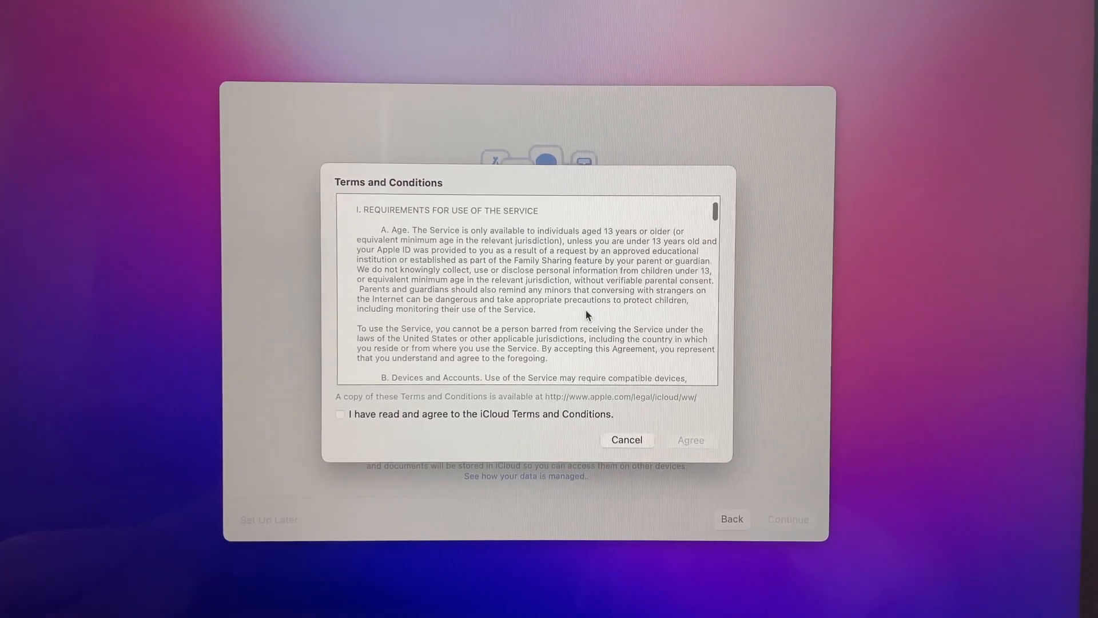
scroll(down, 3)
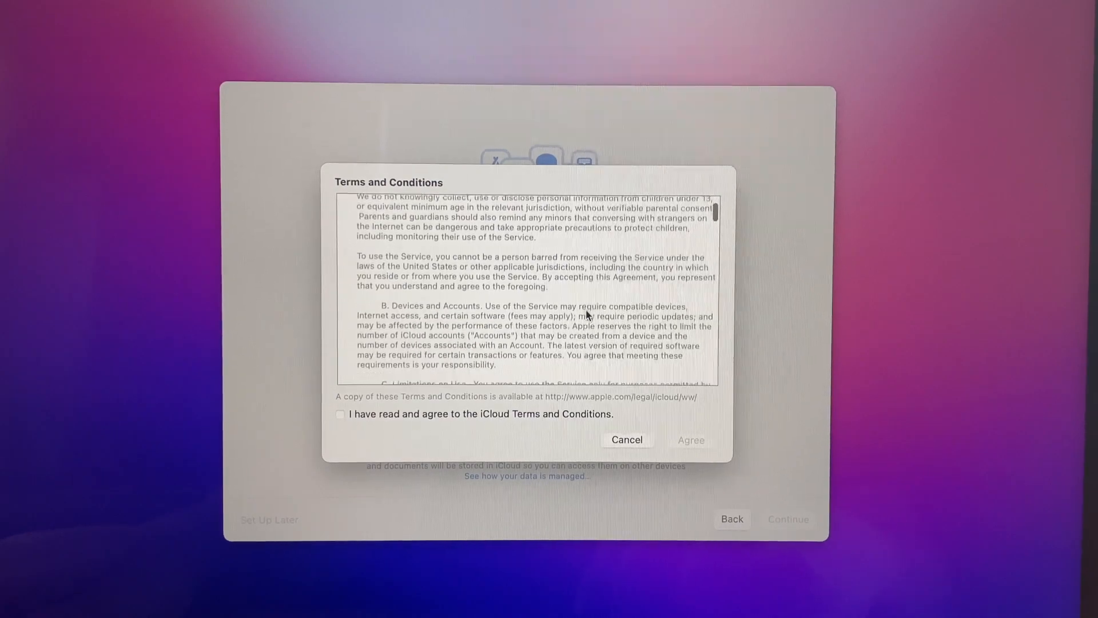
click(341, 416)
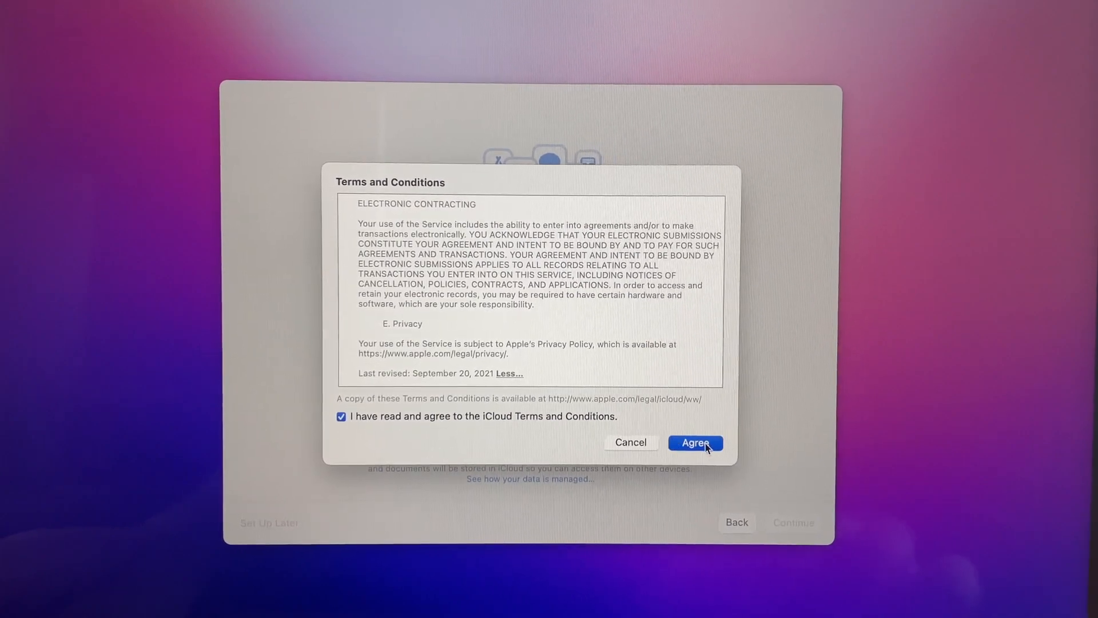
click(694, 441)
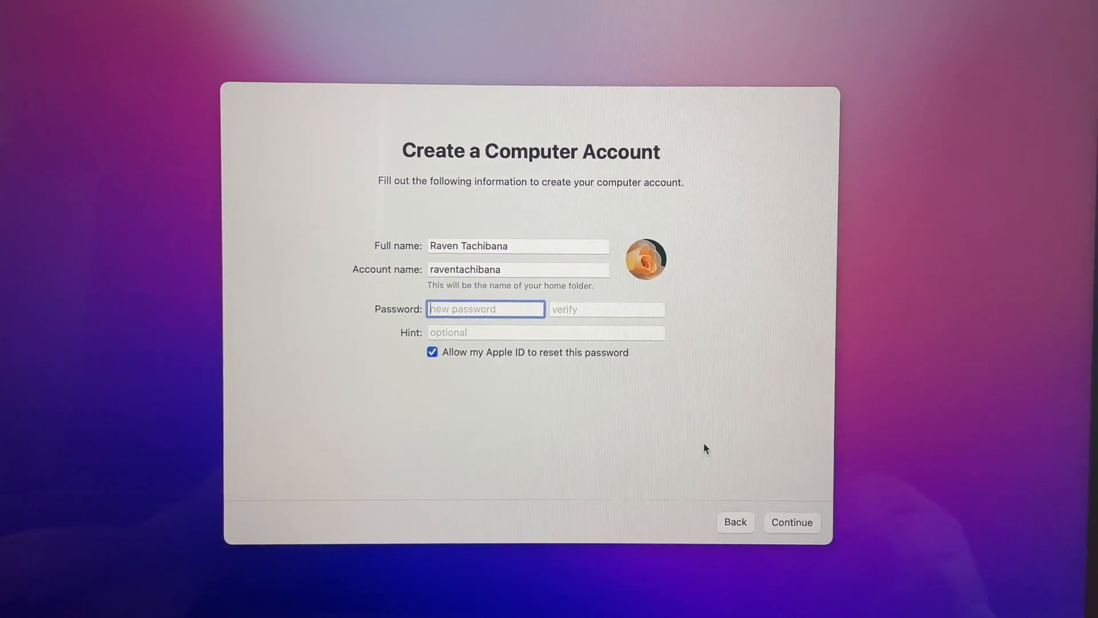
Enter and verify the account password and create the computer account.
click(610, 309)
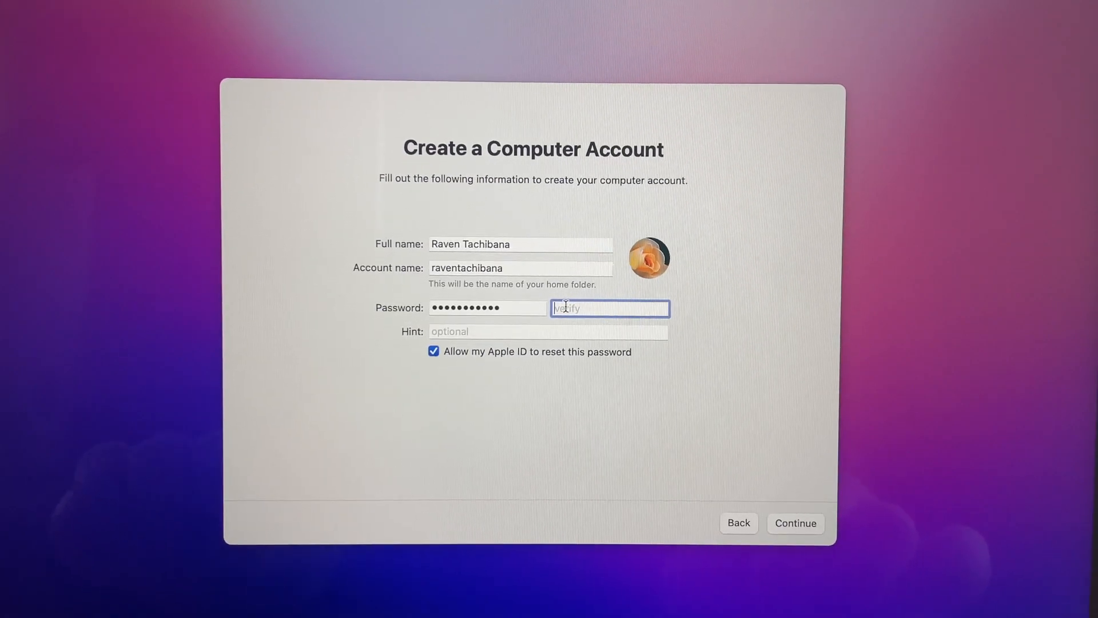
click(794, 522)
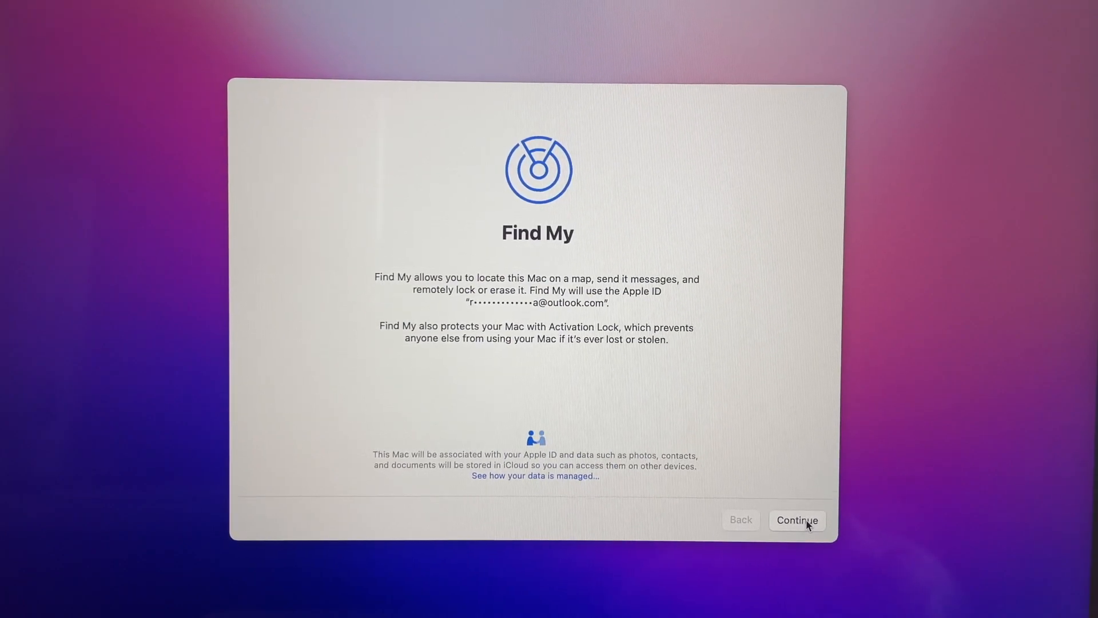
Accept Find My, the carried-over iPad settings, FileVault encryption and pass Touch ID.
click(796, 519)
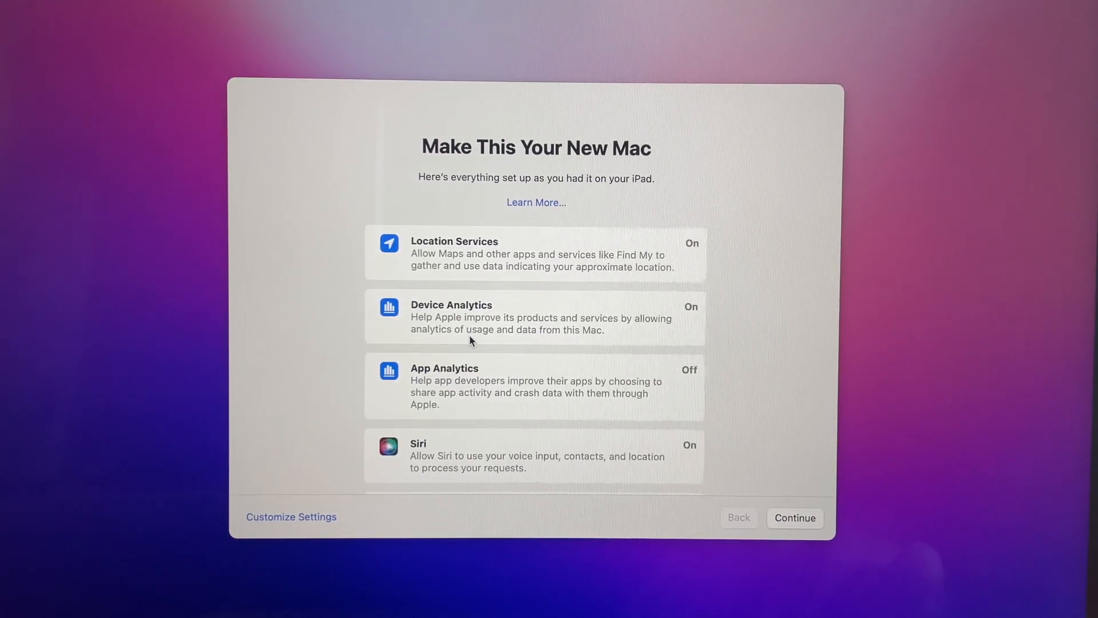
click(795, 517)
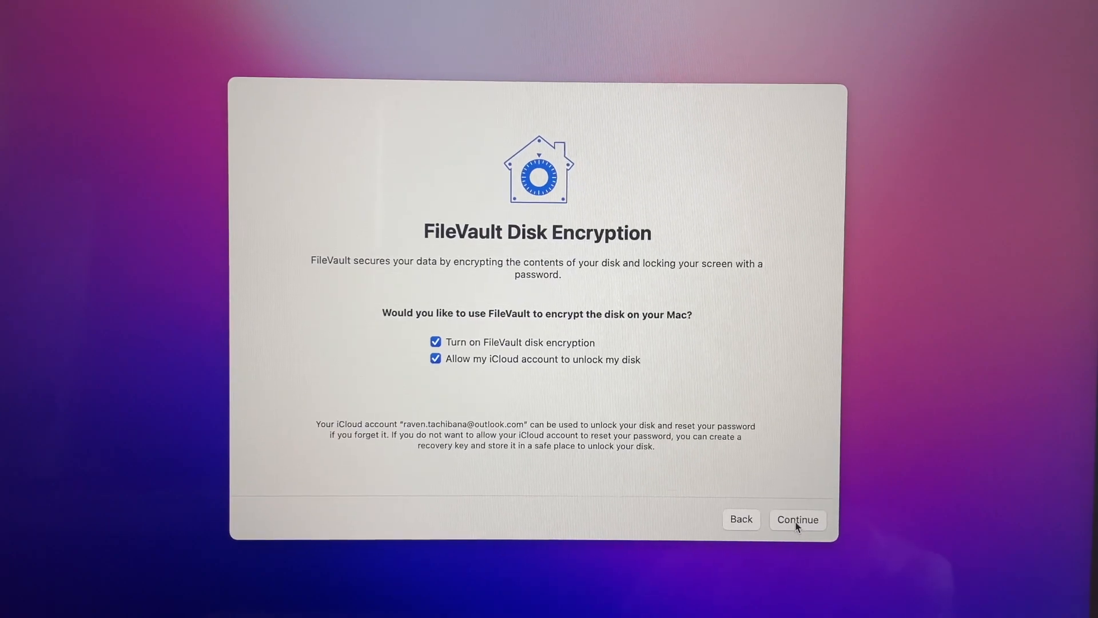
click(798, 519)
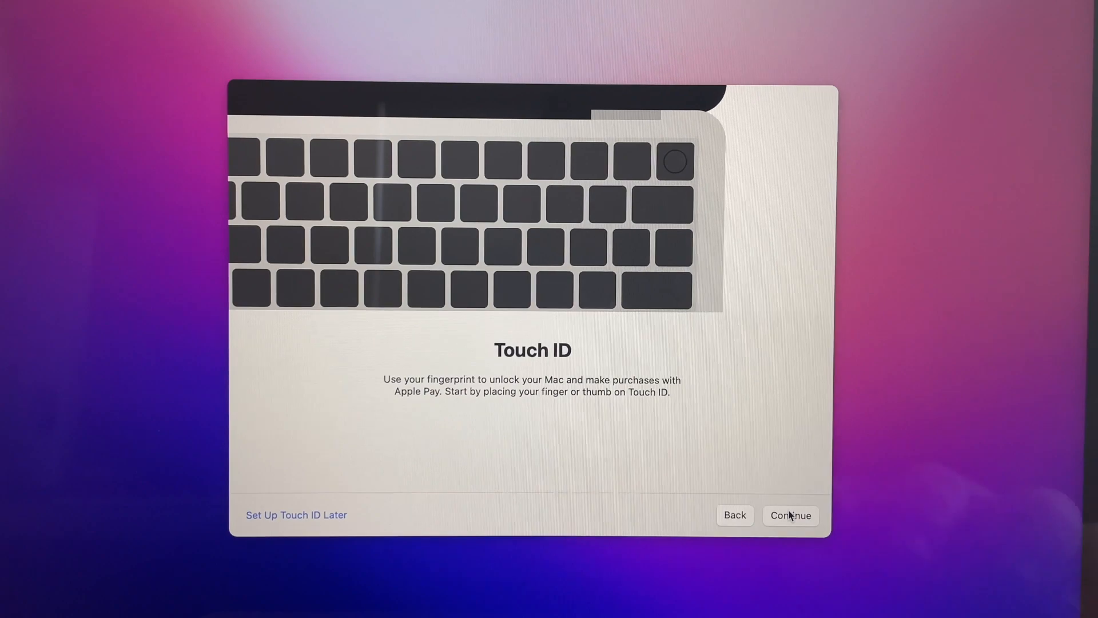
click(790, 514)
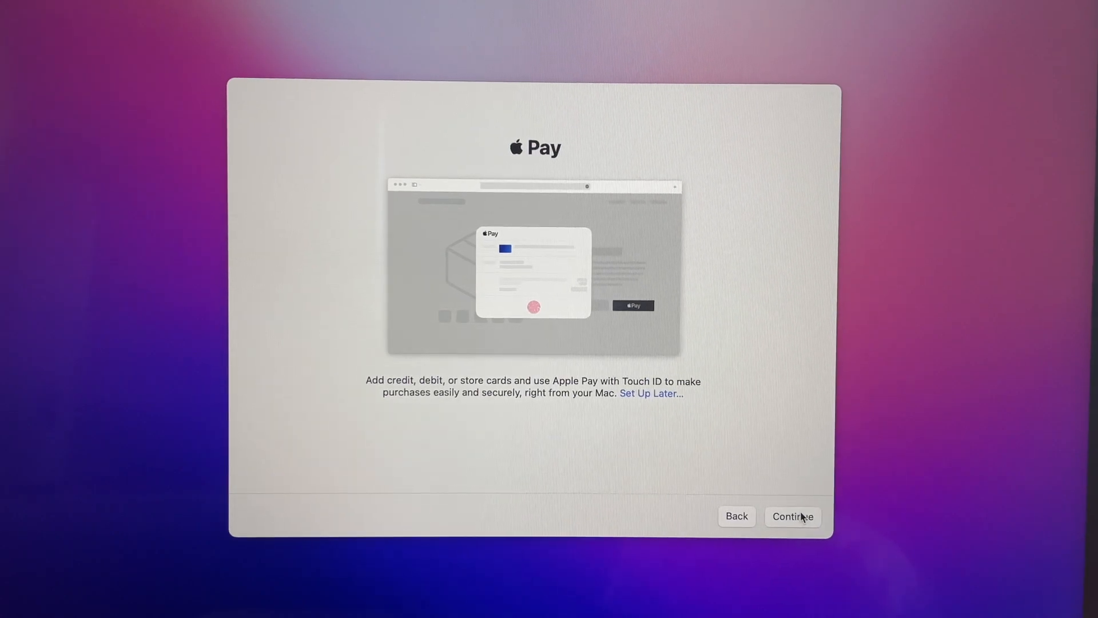
Finish the Apple Pay step and deny Calendar location access with Don't Allow.
click(792, 516)
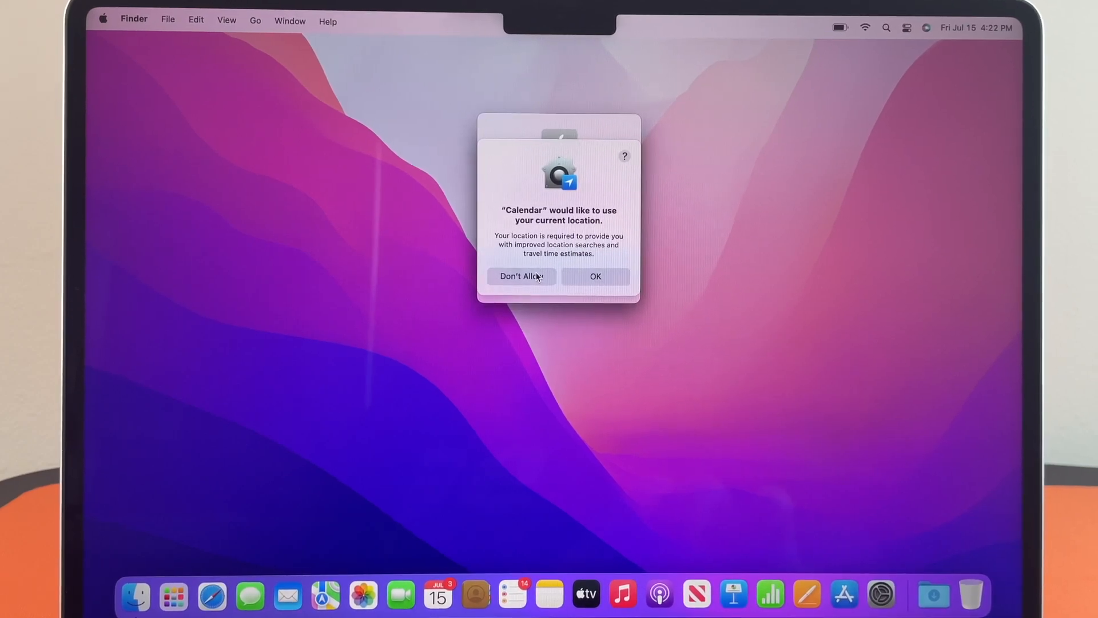
click(522, 276)
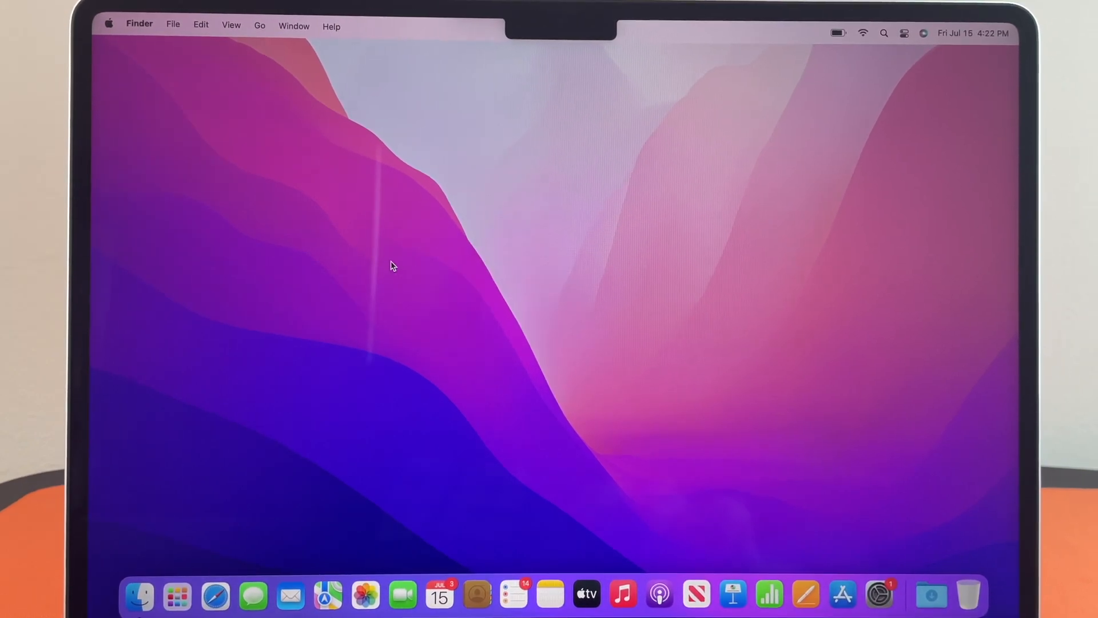
mouse_move(648, 246)
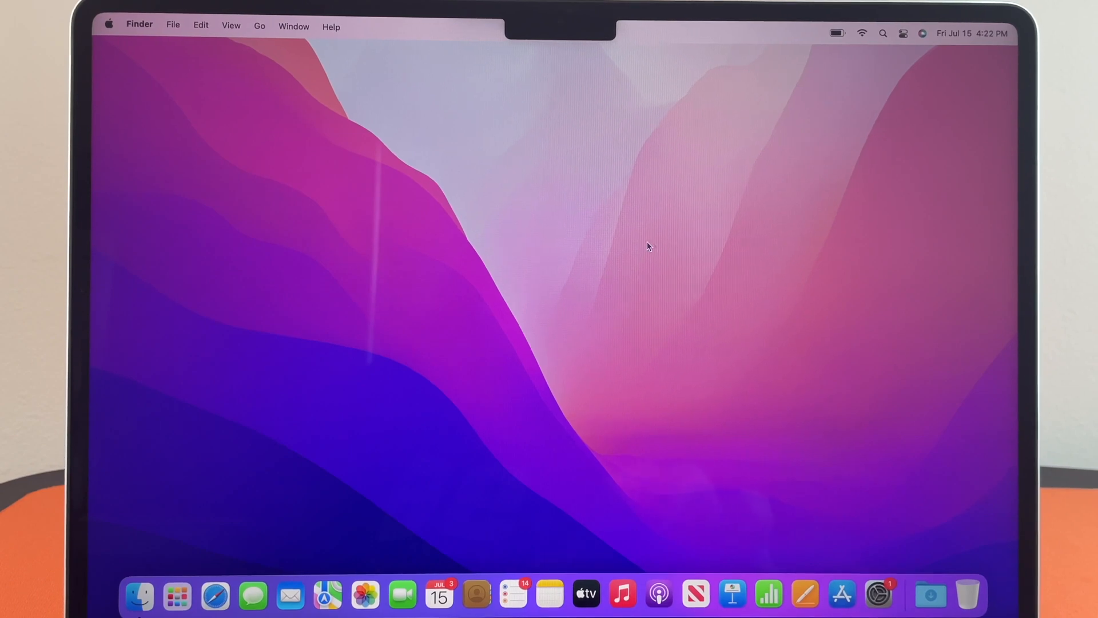